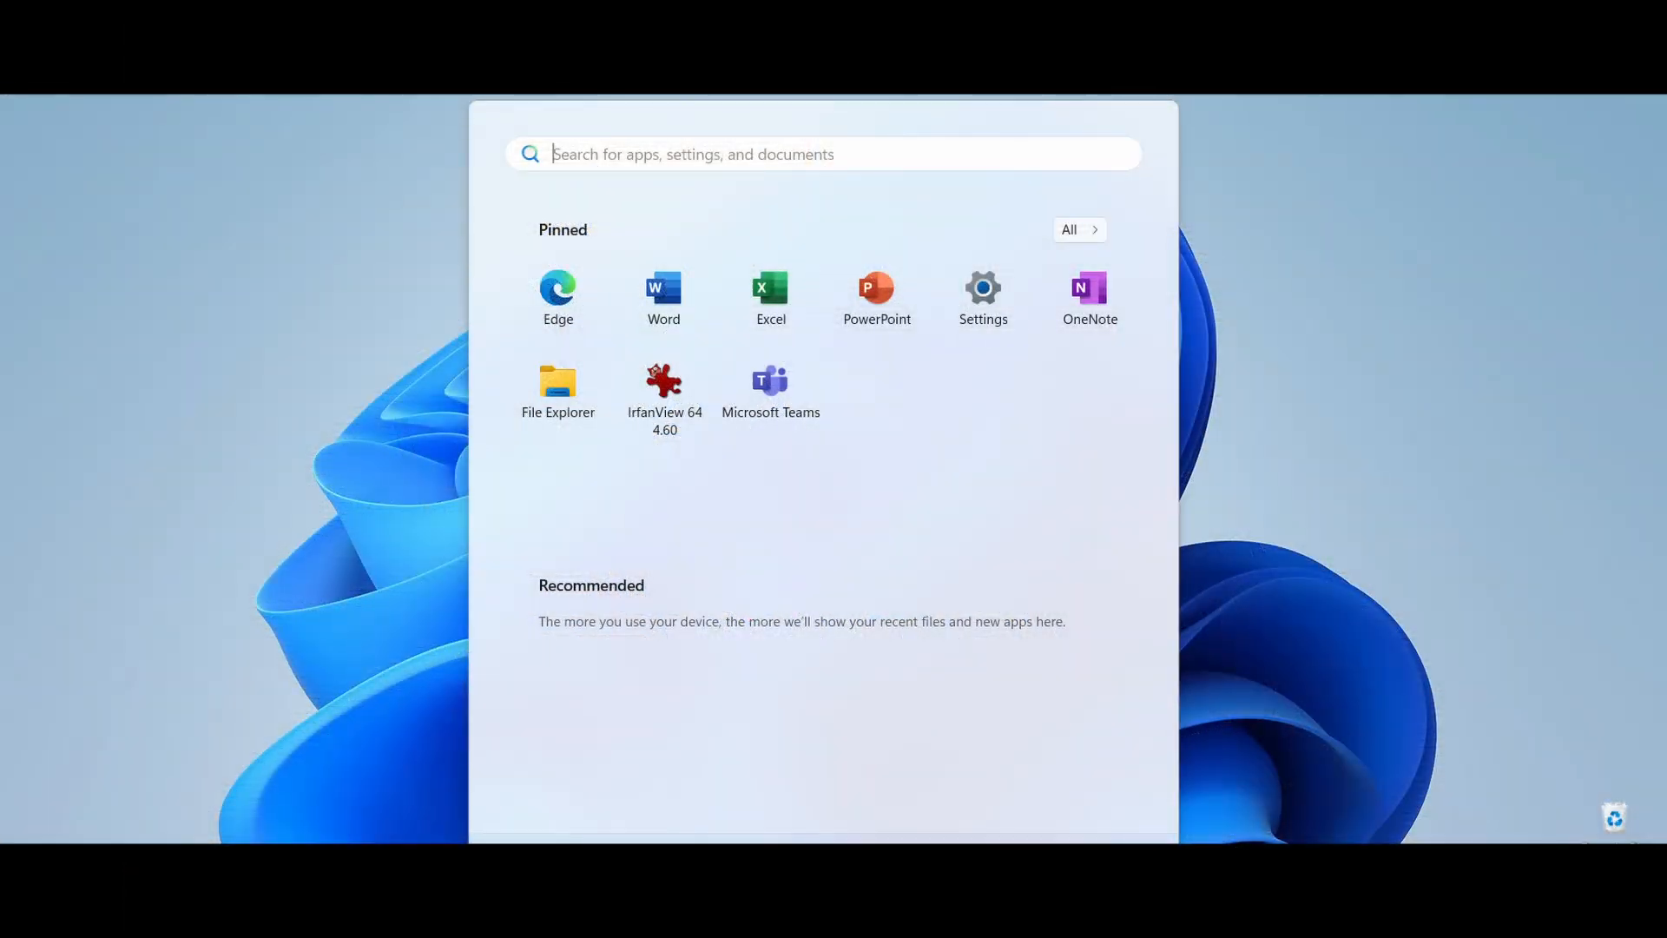
- Launch Task Manager from Start search to see the running processes list
{"action": "type", "text": "Task Manager"}
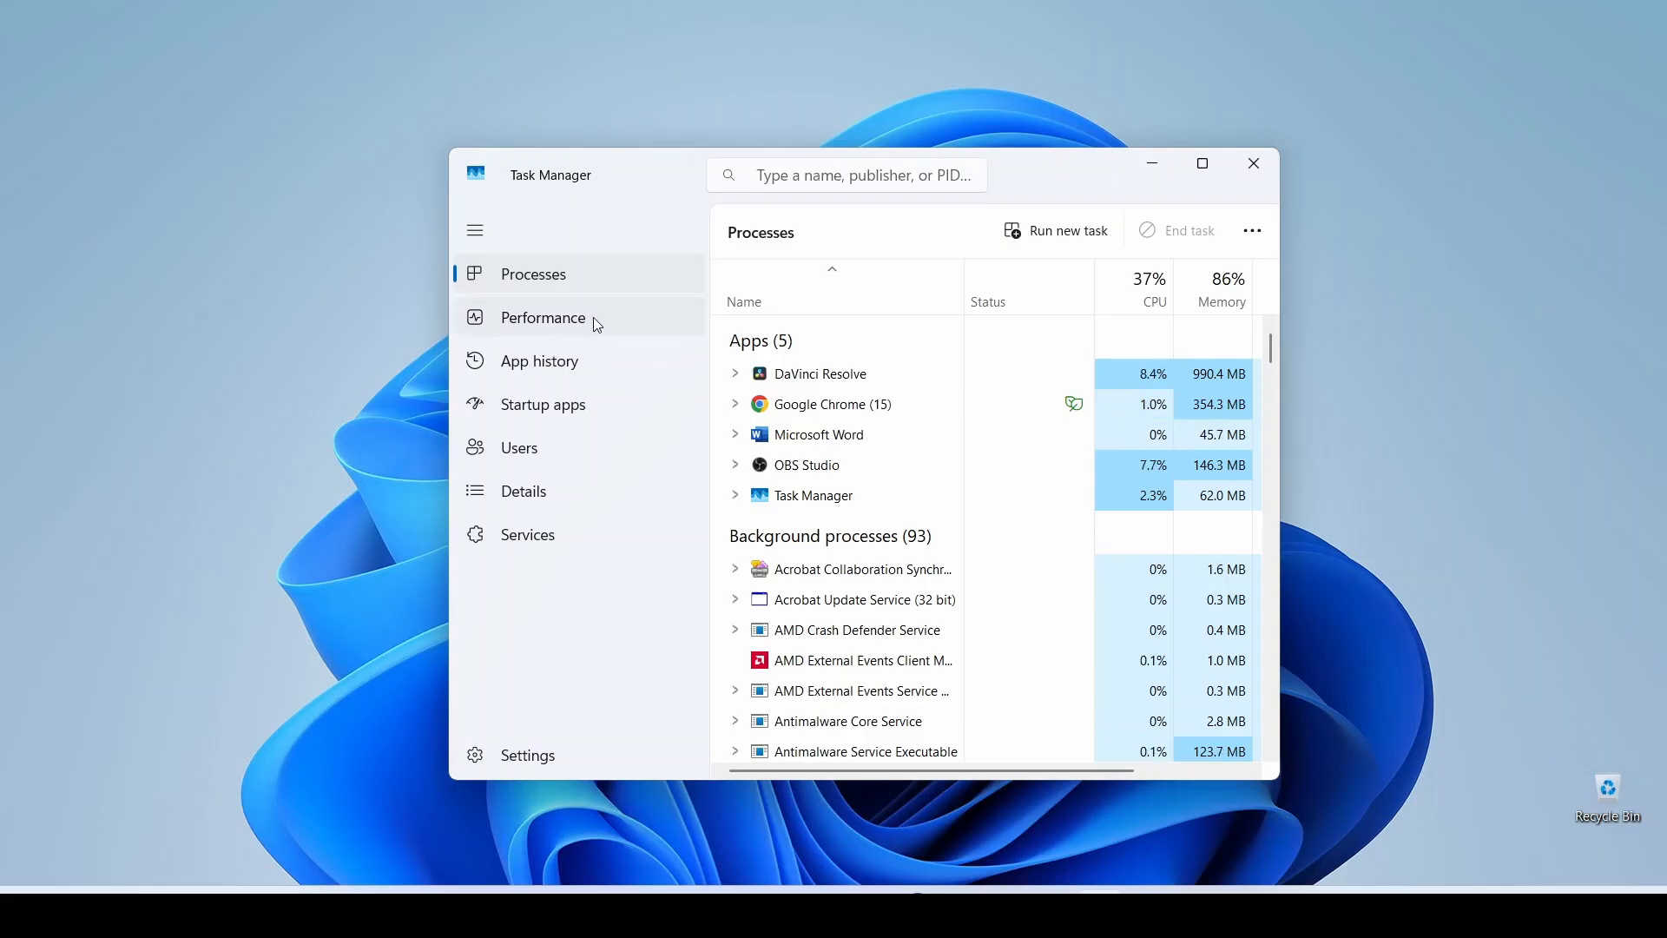
- Show the Performance overview maximized, listing CPU, memory, disks, networks and both GPUs
{"action": "left_click", "coordinate": [542, 316]}
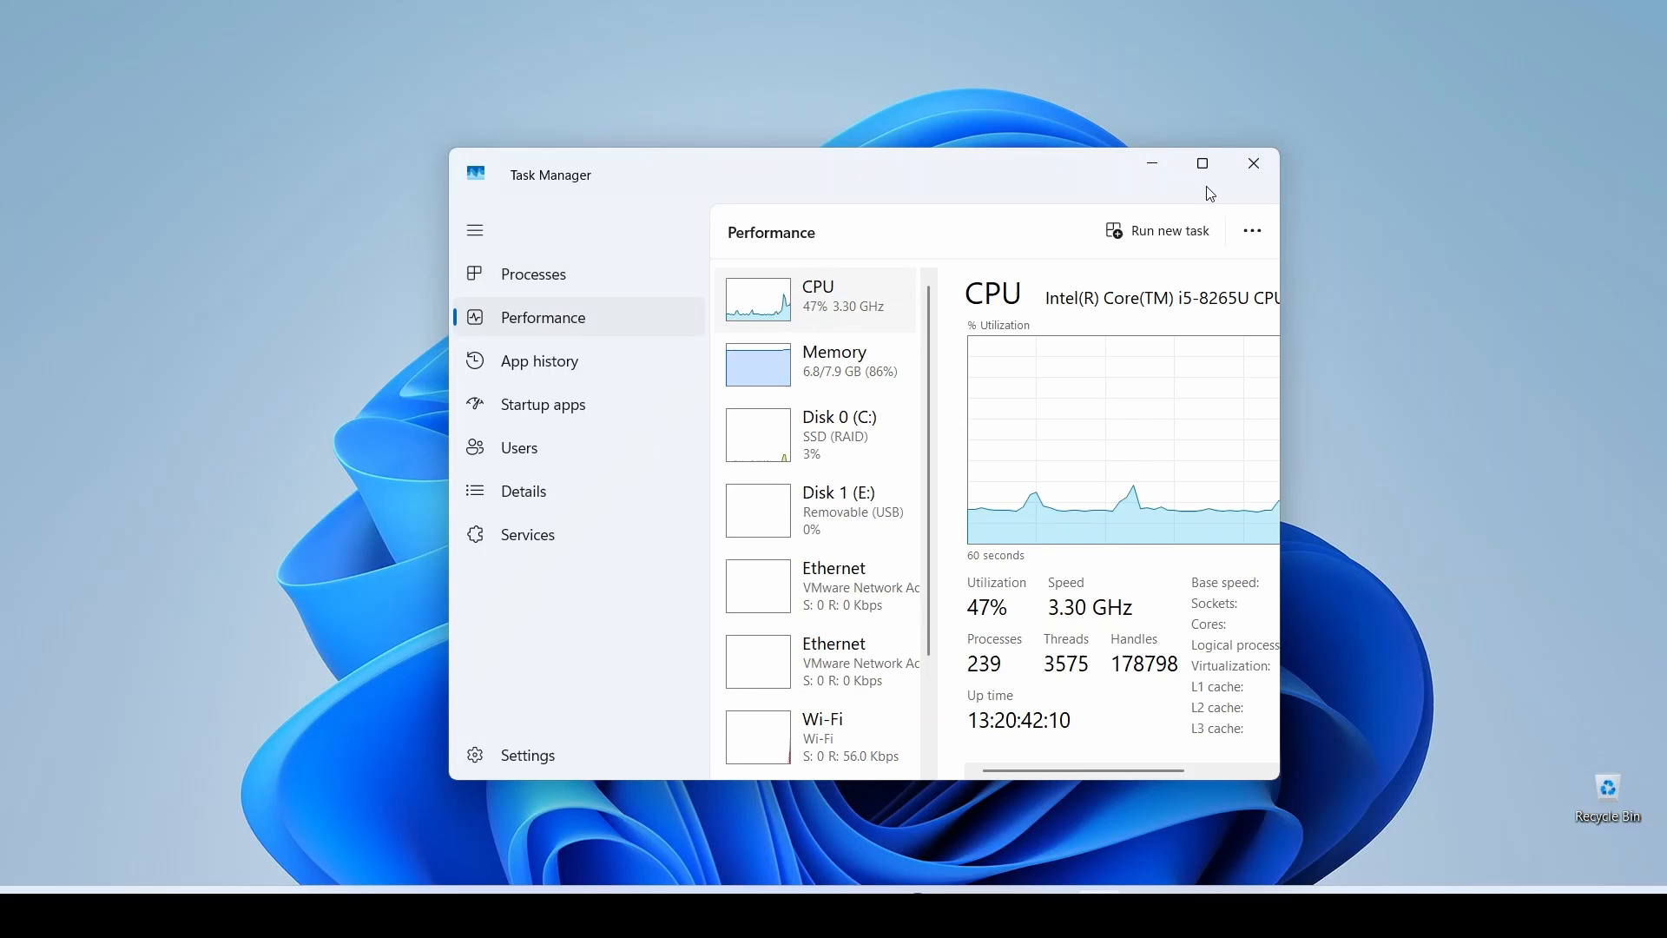
{"action": "left_click", "coordinate": [1202, 163]}
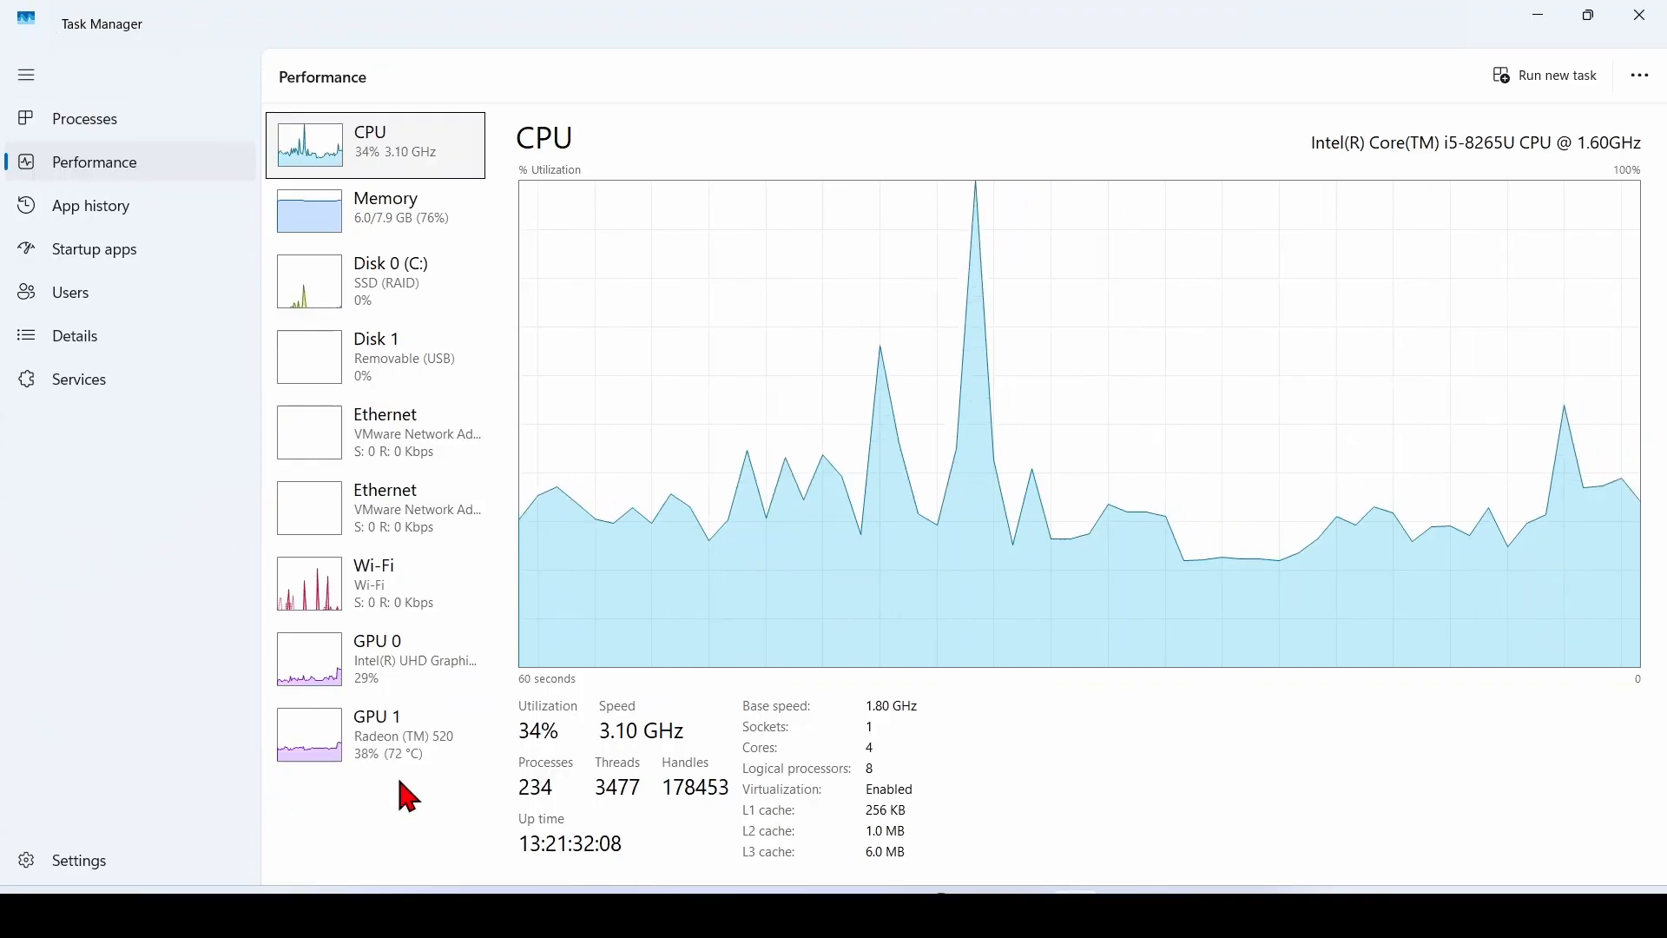
- View the Radeon TM 520 GPU details showing its 77 °C temperature
{"action": "left_click", "coordinate": [377, 733]}
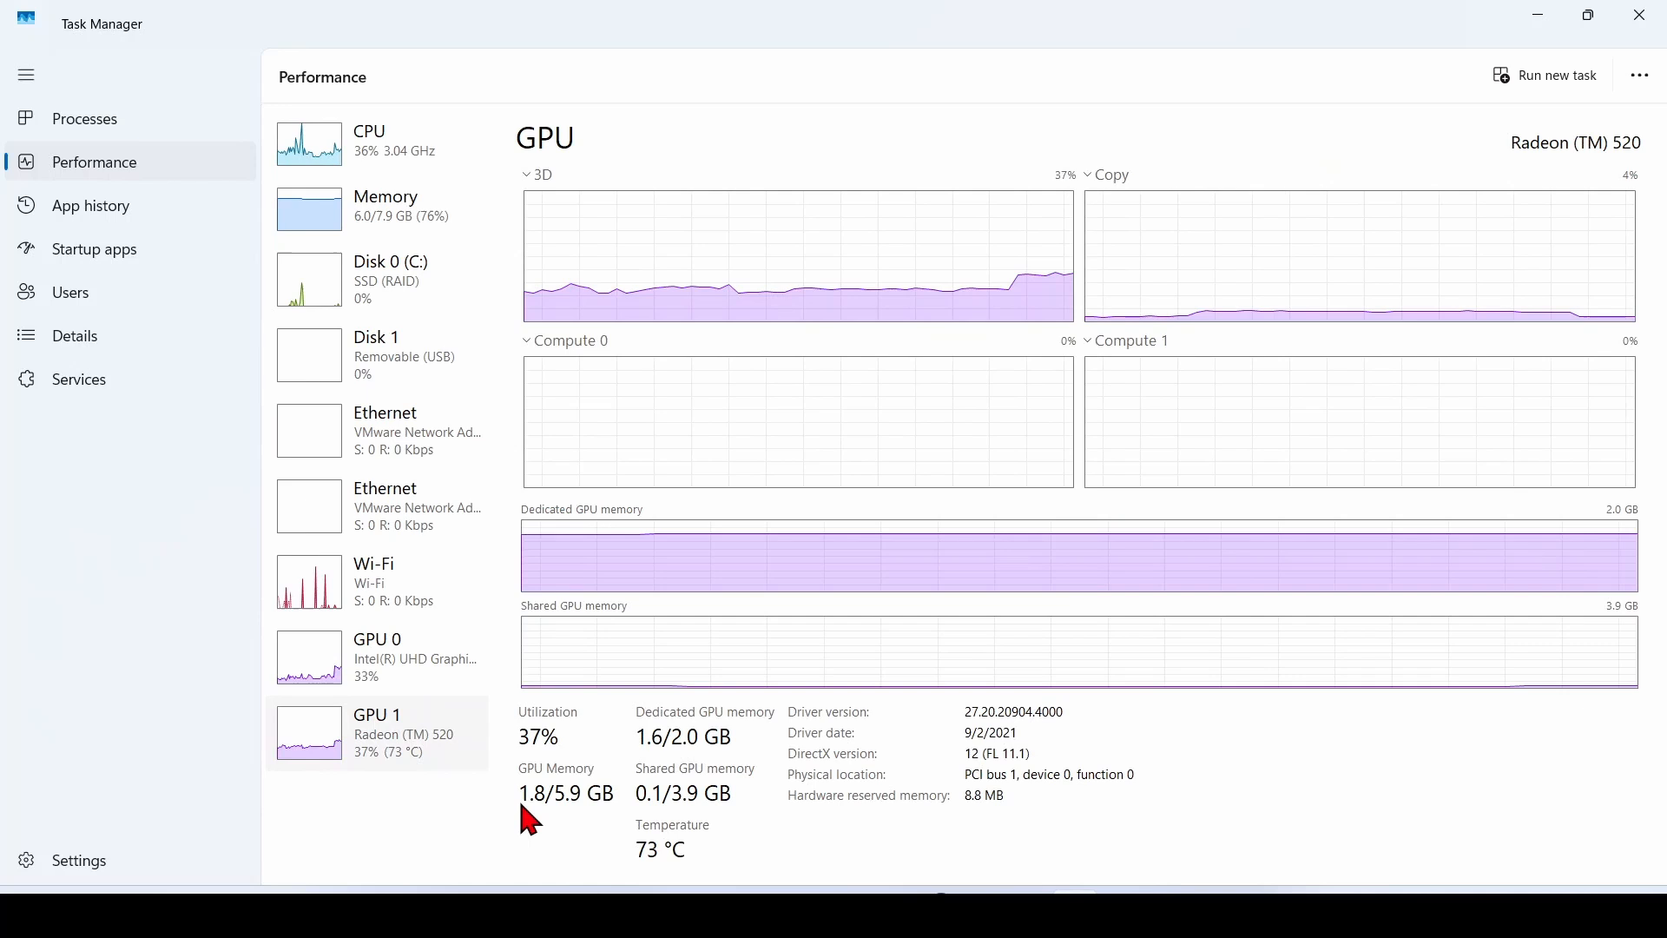
{"action": "mouse_move", "coordinate": [650, 888]}
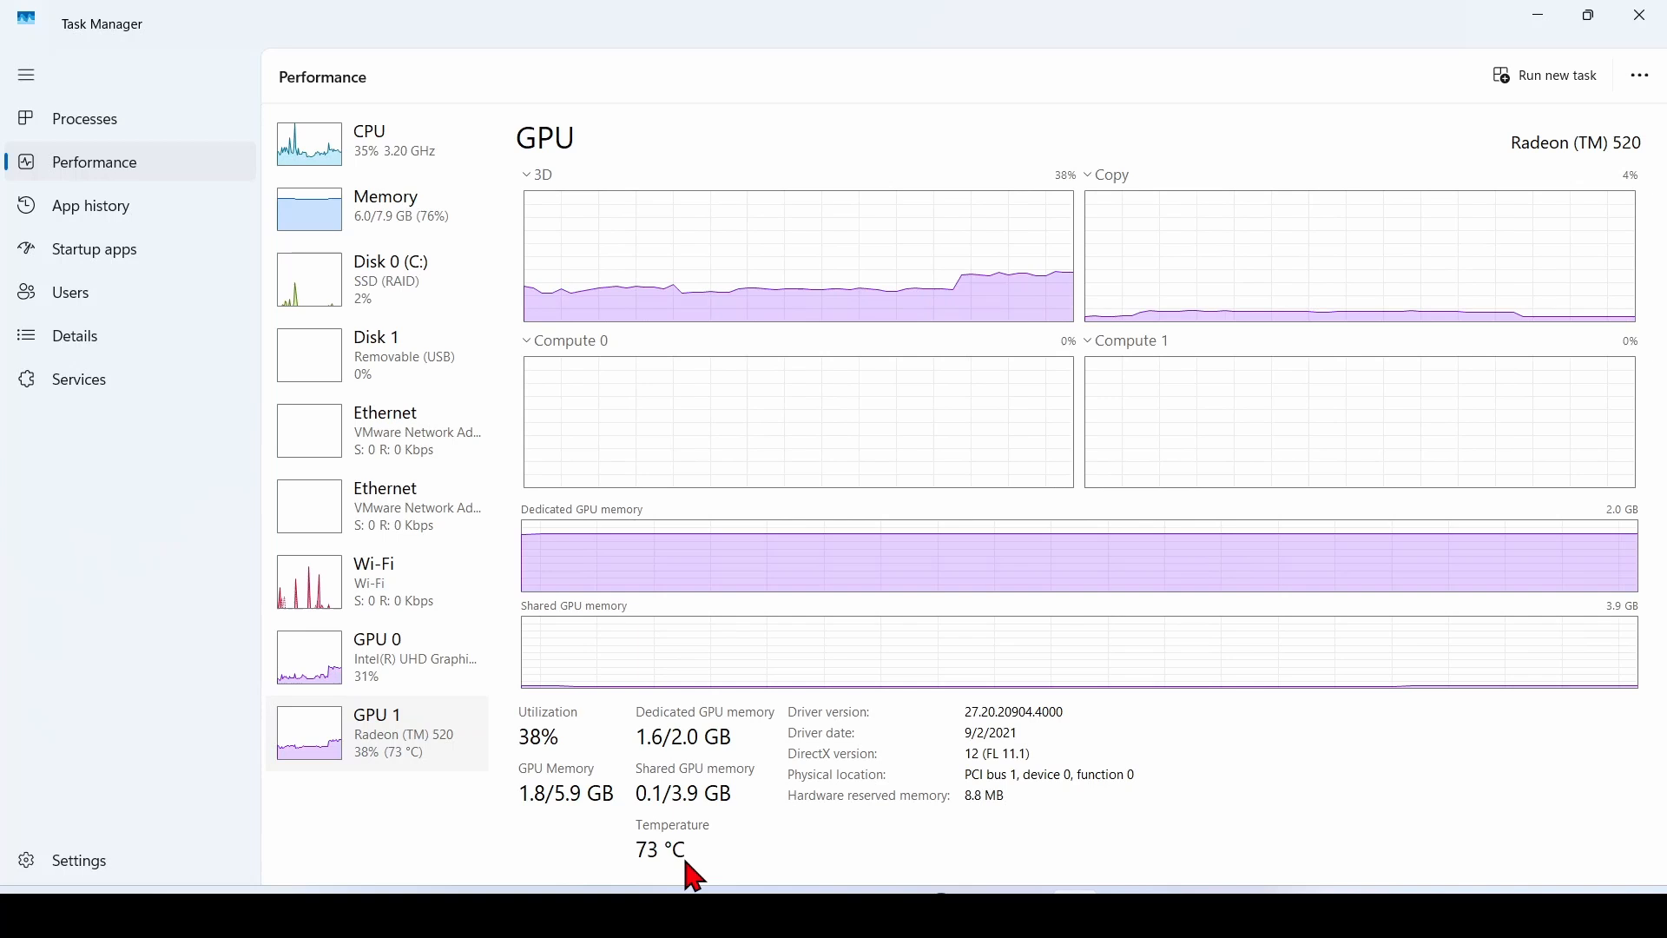
{"action": "mouse_move", "coordinate": [118, 771]}
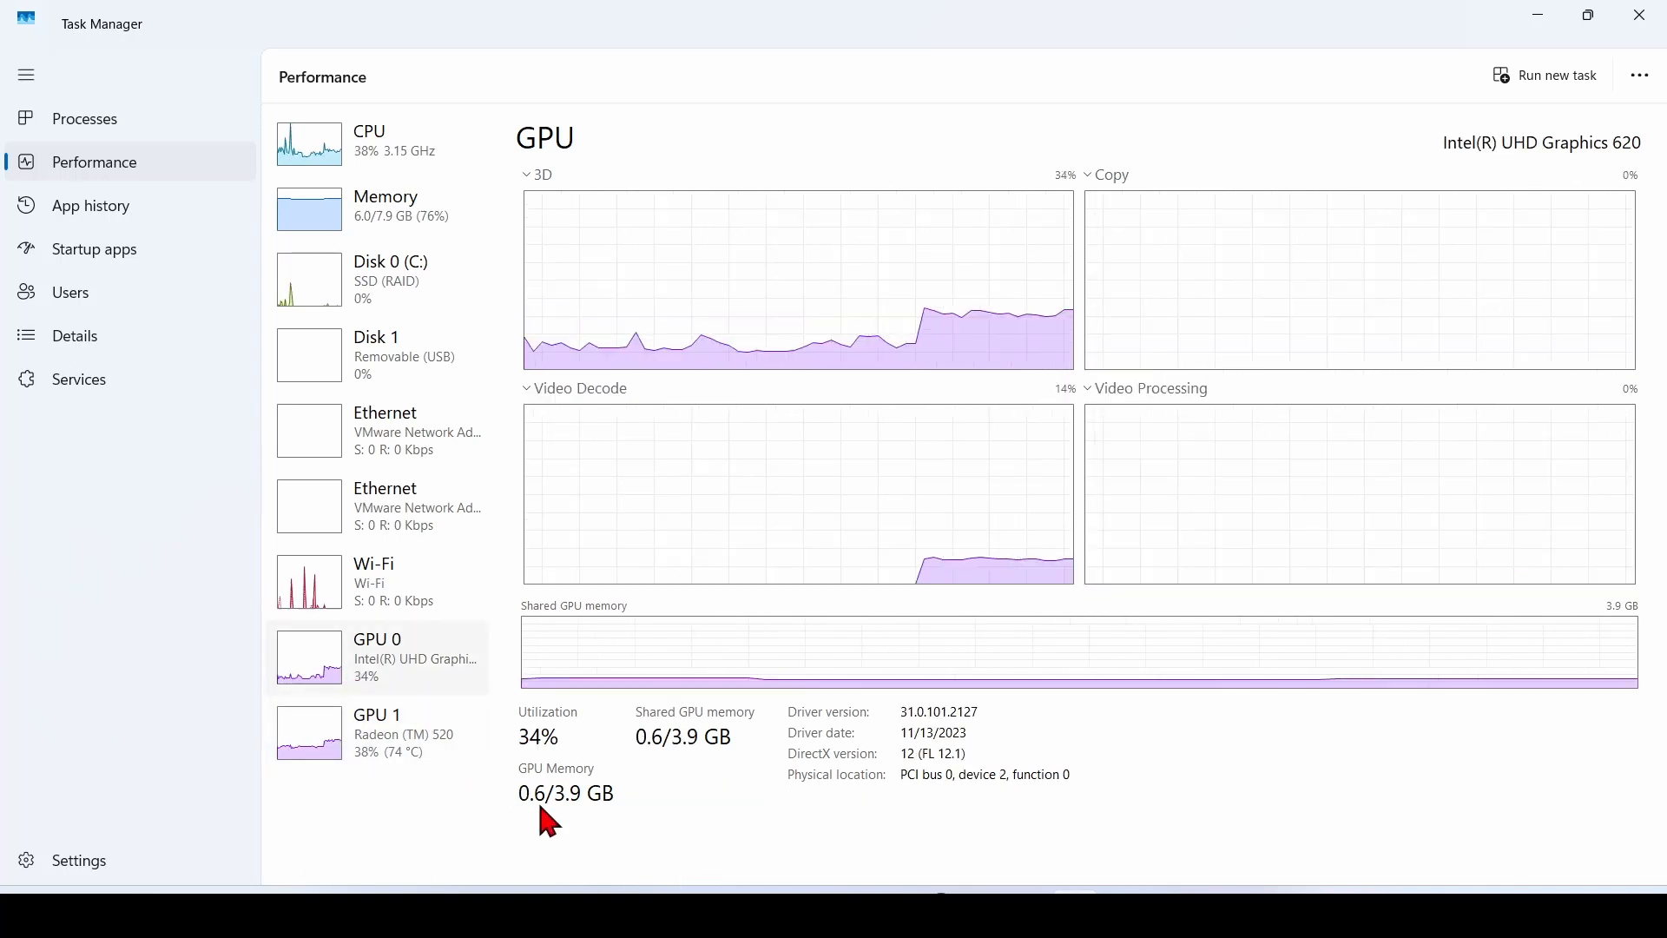
{"action": "mouse_move", "coordinate": [619, 846]}
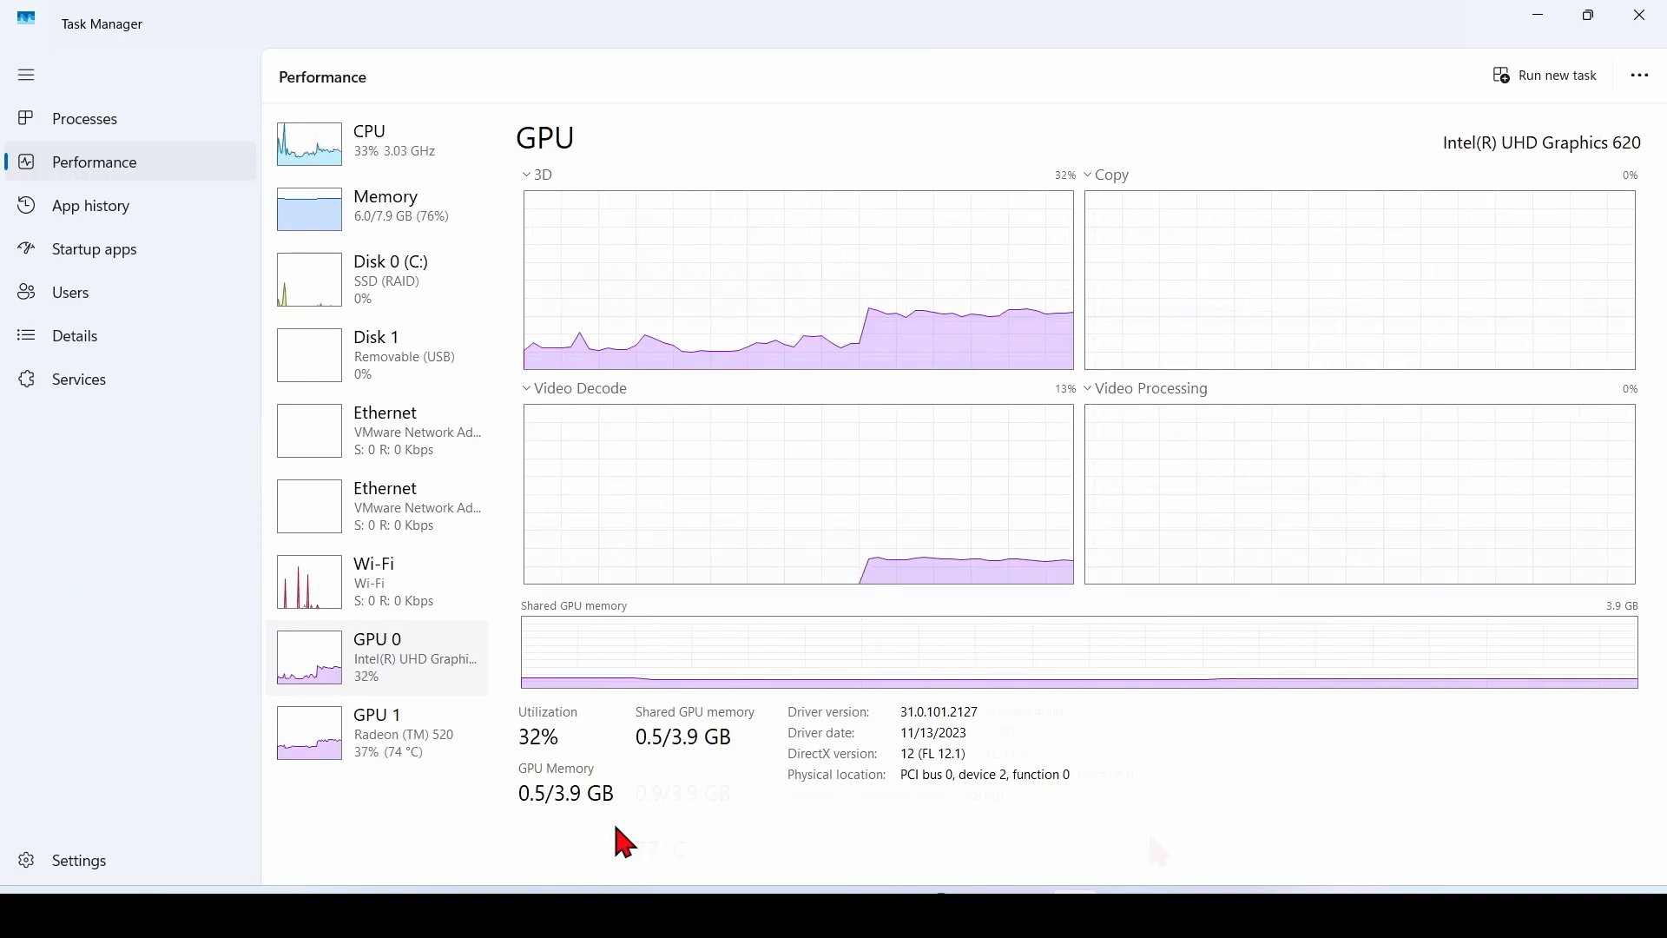
{"action": "left_click", "coordinate": [378, 733]}
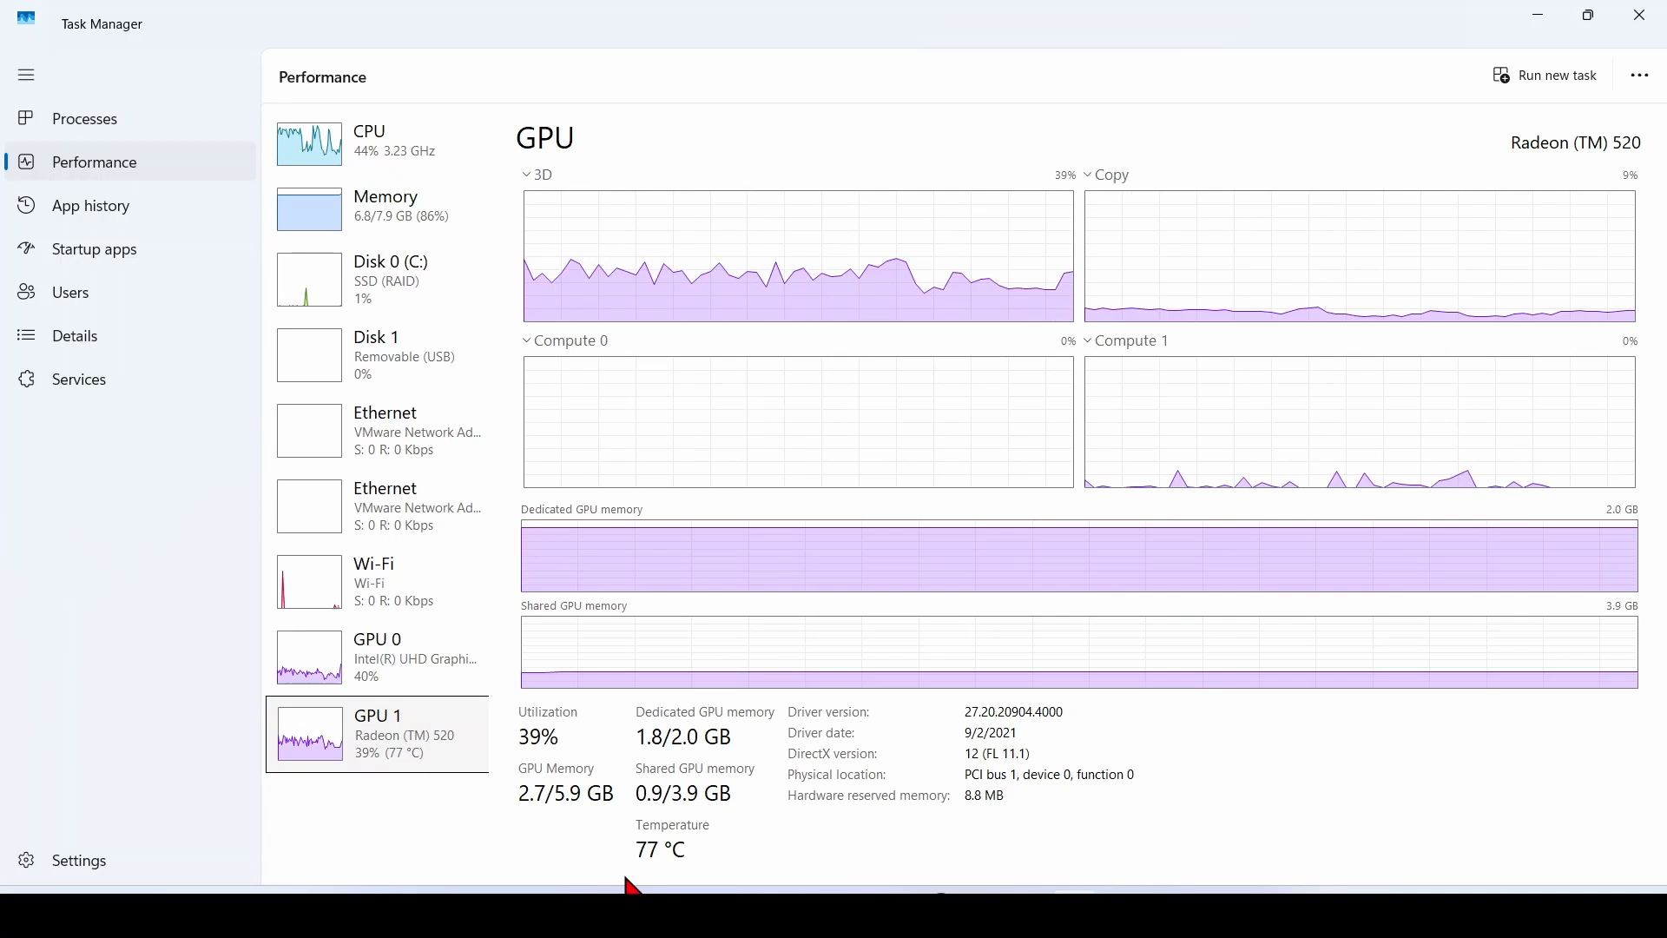
{"action": "mouse_move", "coordinate": [434, 802]}
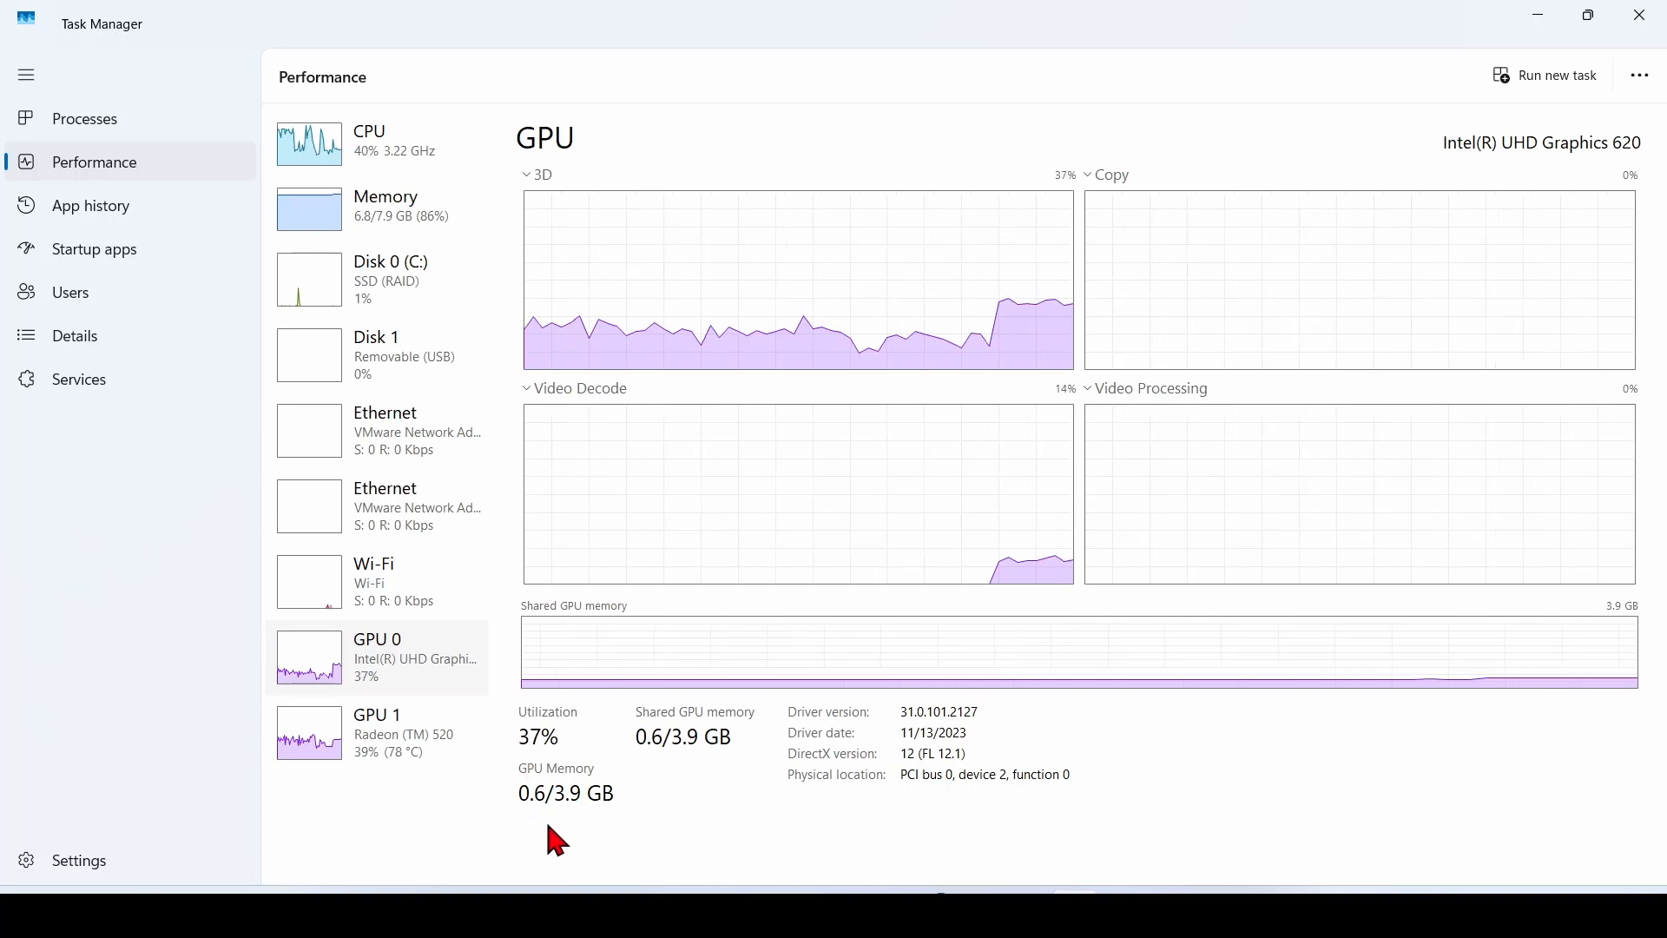
{"action": "mouse_move", "coordinate": [638, 846]}
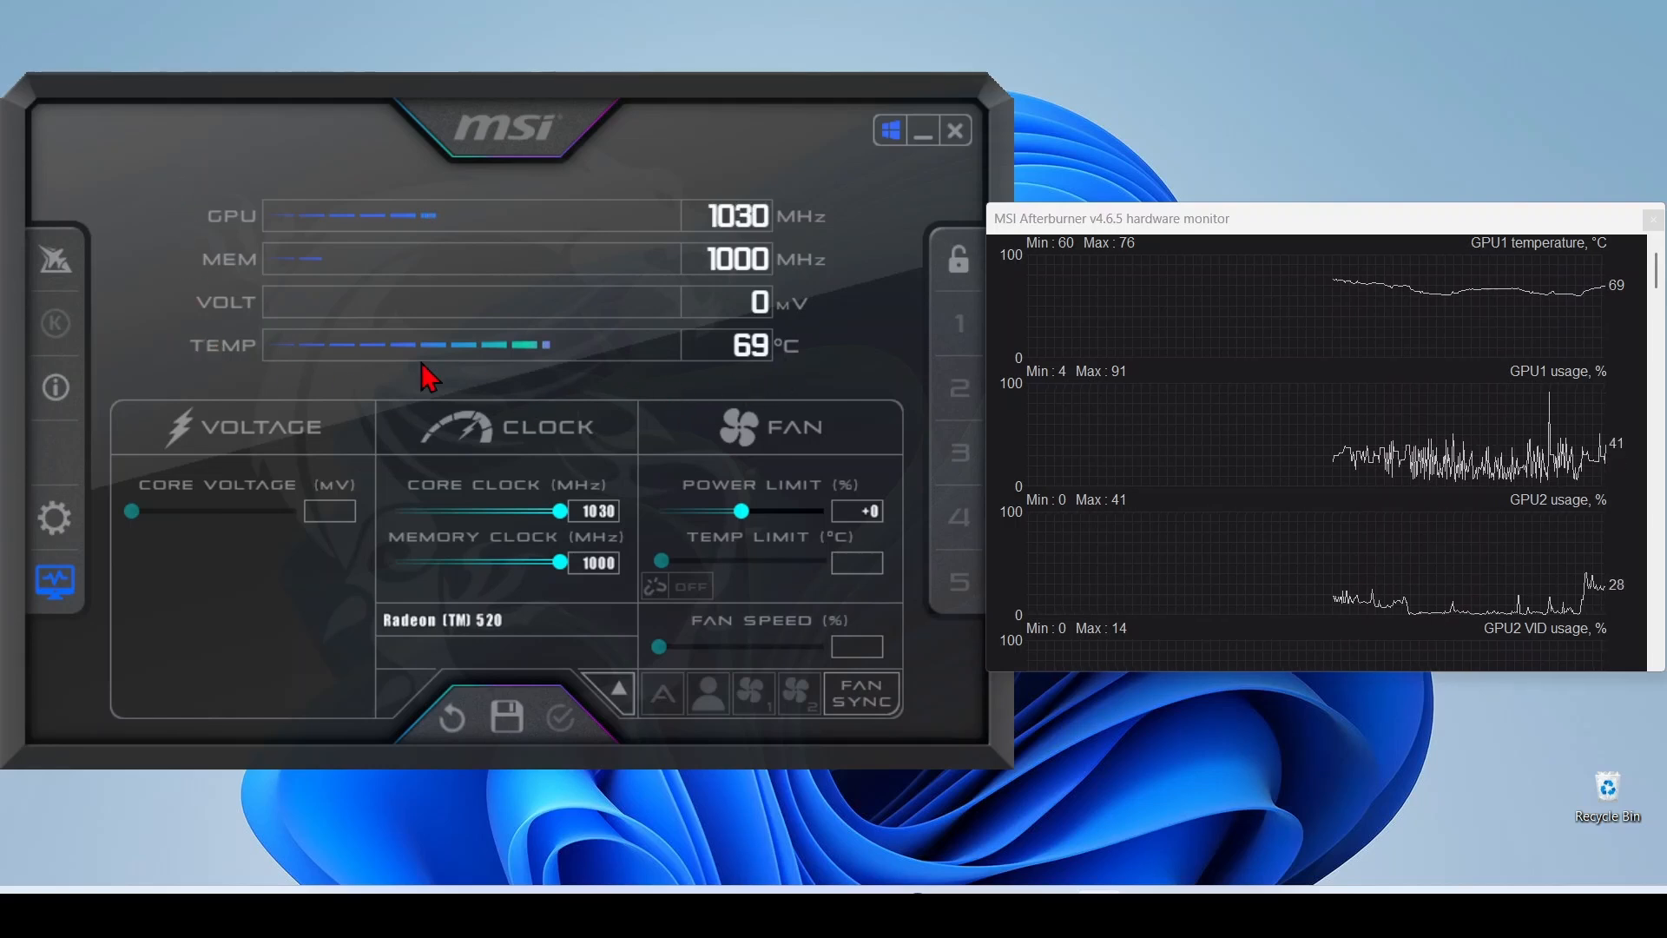
{"action": "mouse_move", "coordinate": [320, 10]}
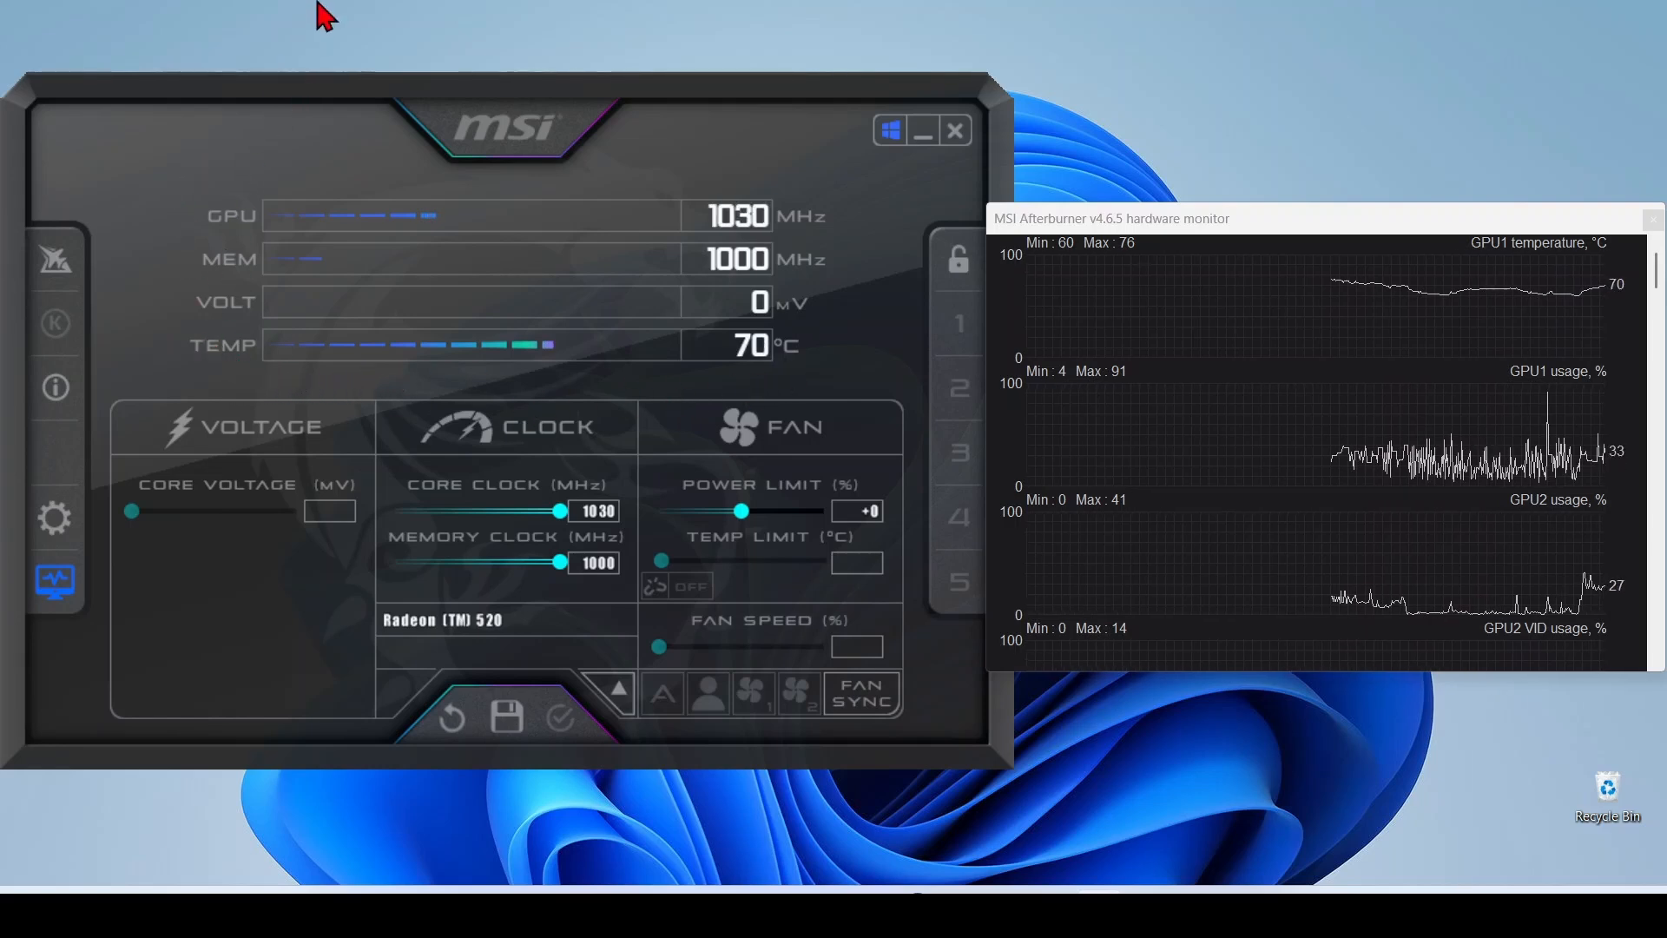